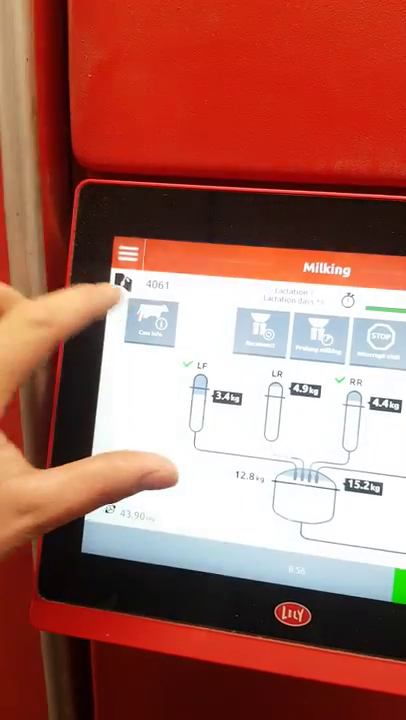
# Start the milk filter replacement action so the robot prepares for the filter exchange.
pyautogui.click(155, 325)
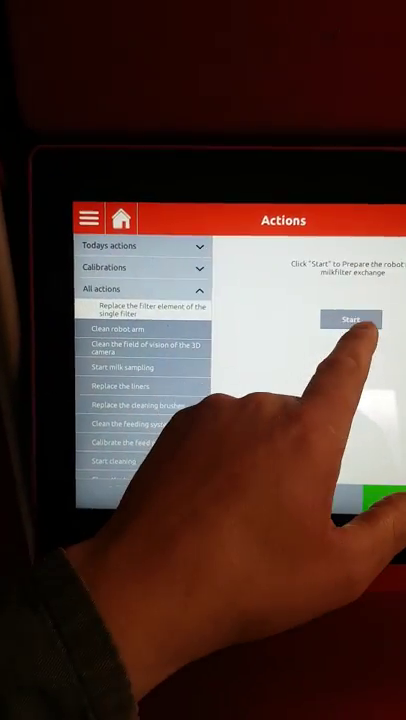
pyautogui.click(348, 318)
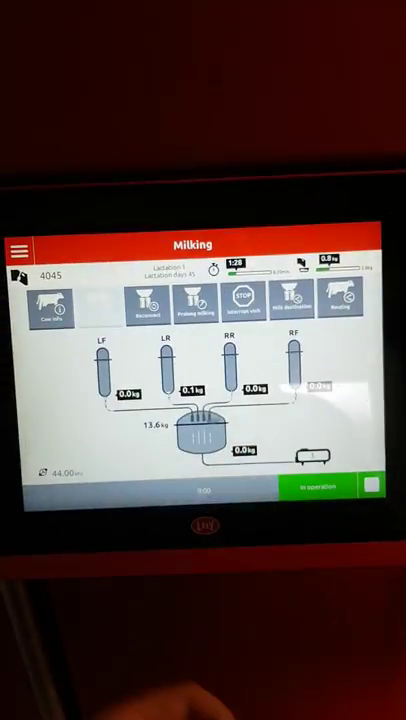
# Open the navigation menu to leave cow 4045's milking overview.
pyautogui.click(19, 248)
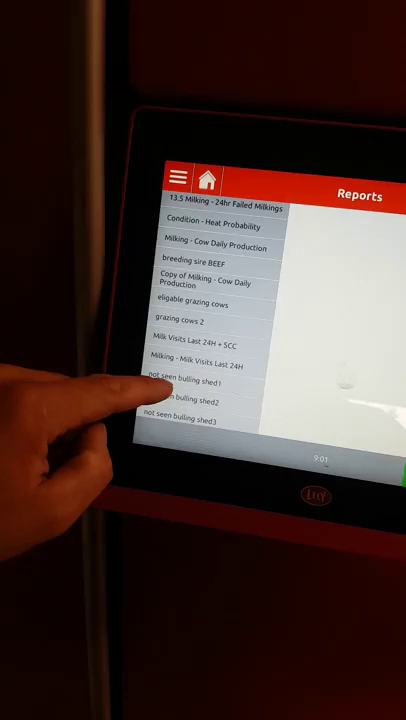
# Scroll the report list past Health report and Milking - Failed Milkings.
pyautogui.scroll(-3)
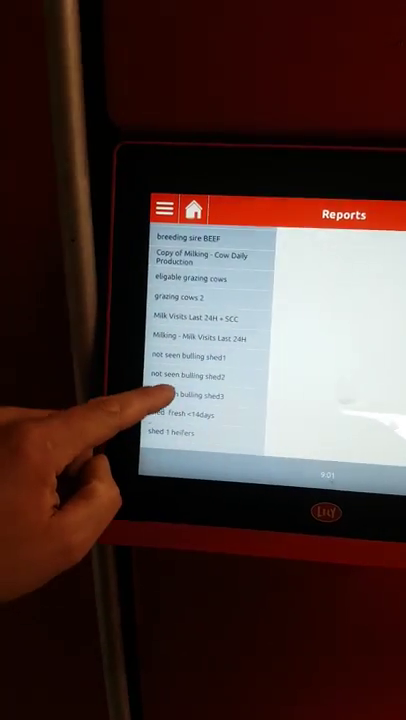
pyautogui.scroll(-3)
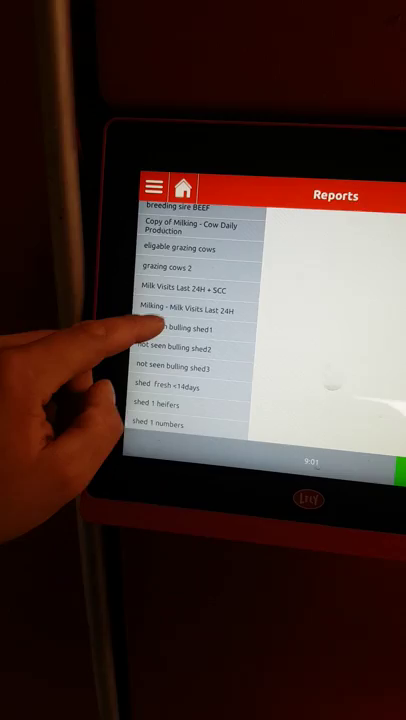
pyautogui.scroll(-3)
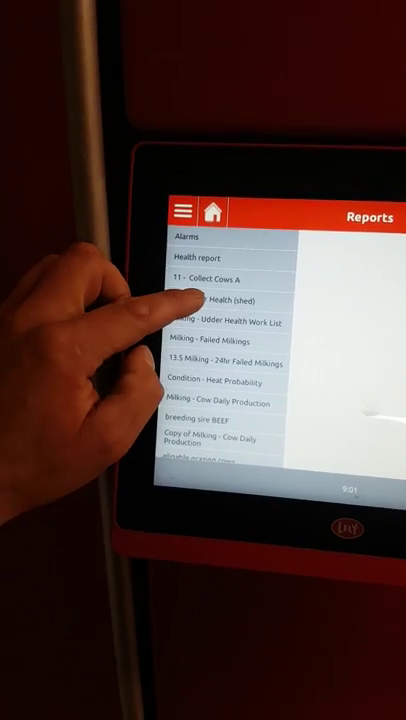
pyautogui.click(210, 302)
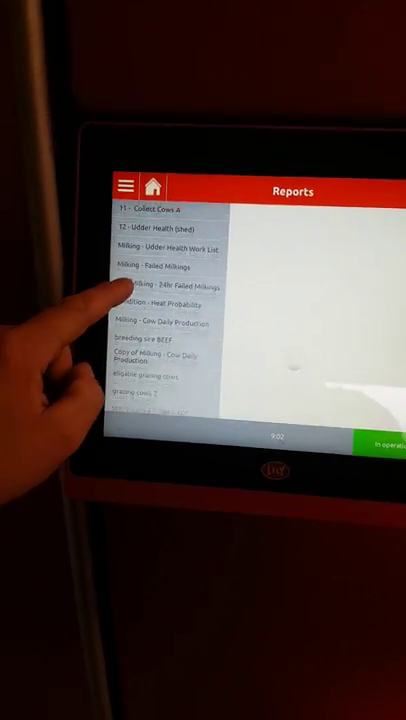
pyautogui.scroll(-3)
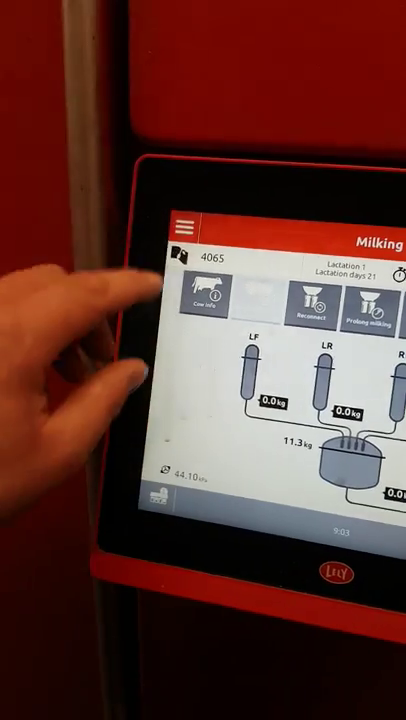
# Go to Tests from the hamburger menu, showing the Tasks and Test groups.
pyautogui.click(184, 221)
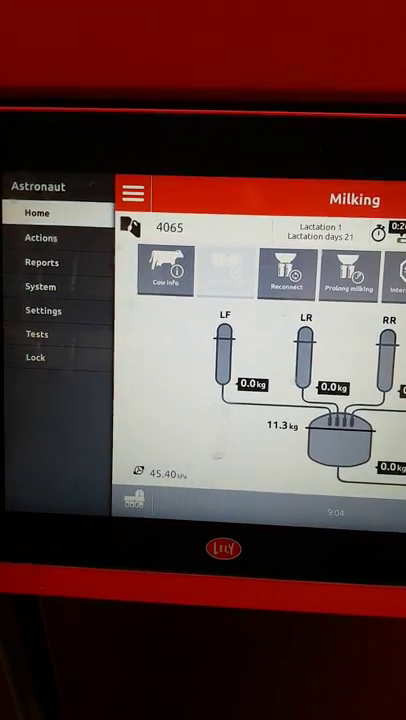
pyautogui.click(36, 333)
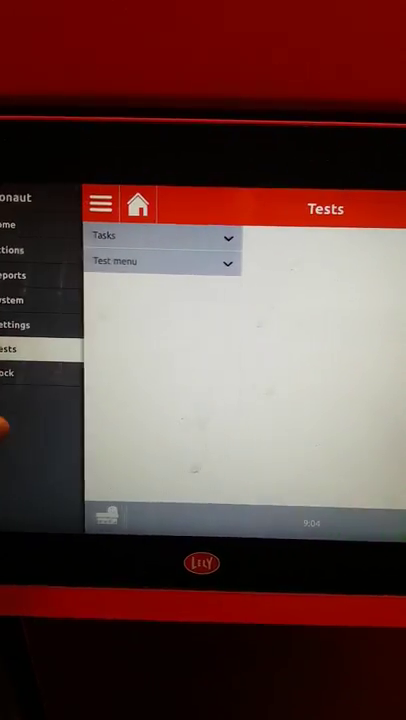